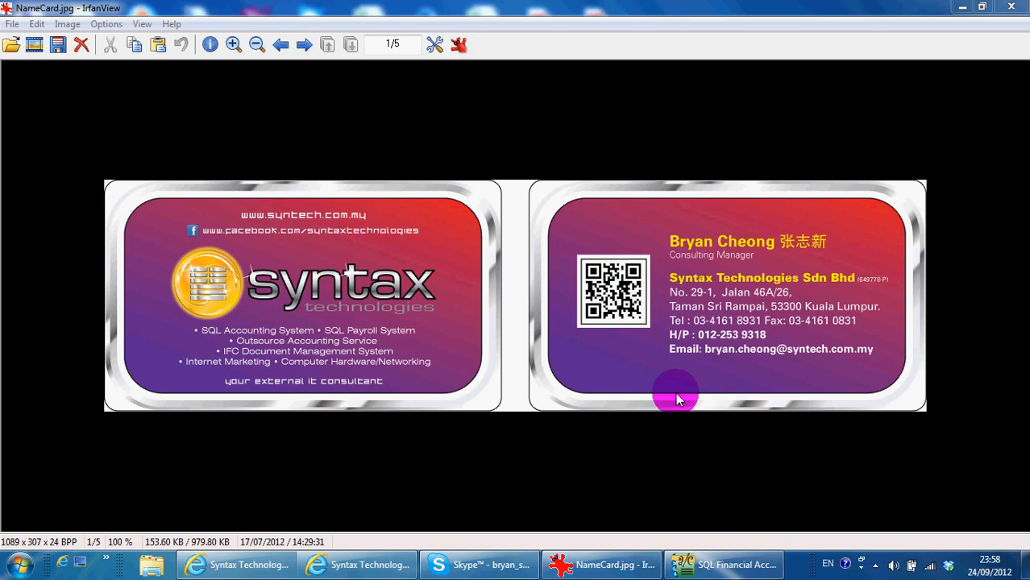
mouse_move(768, 379)
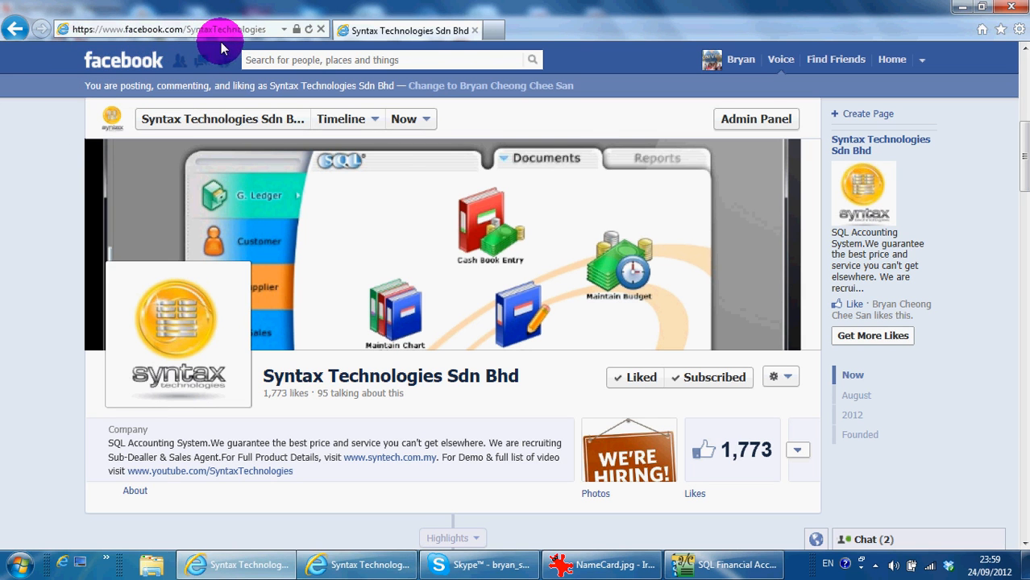
mouse_move(297, 226)
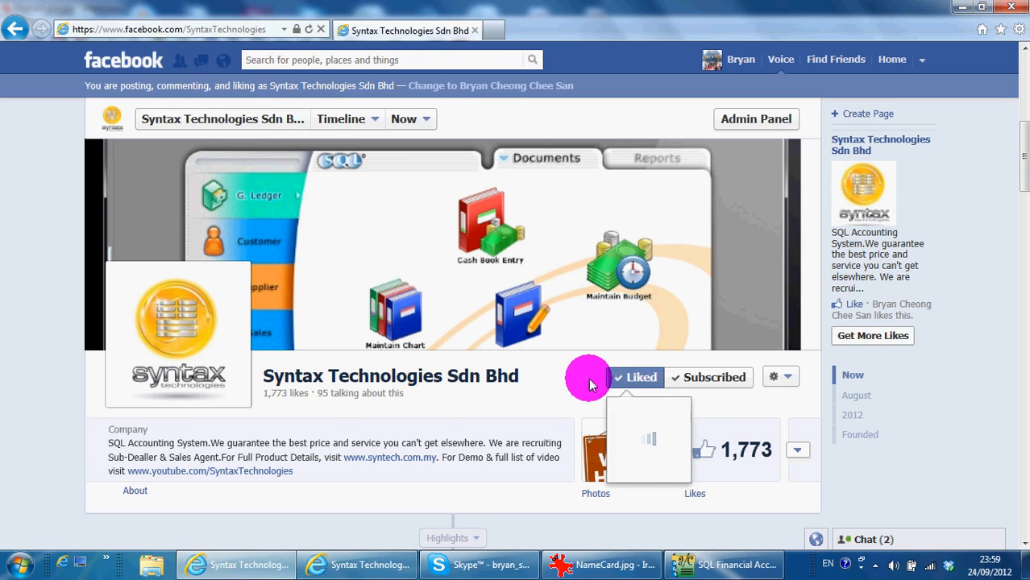
mouse_move(33, 403)
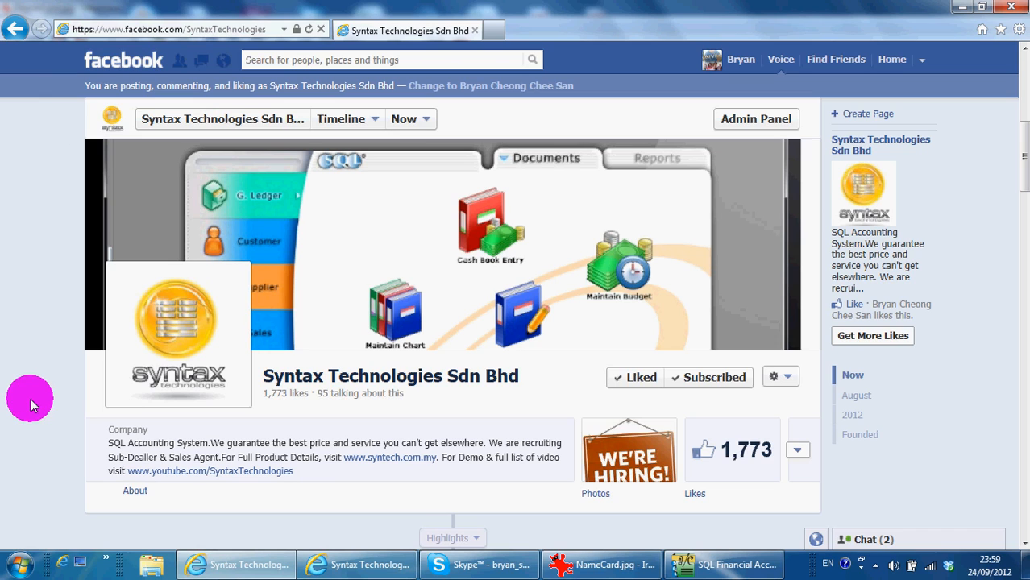
mouse_move(32, 400)
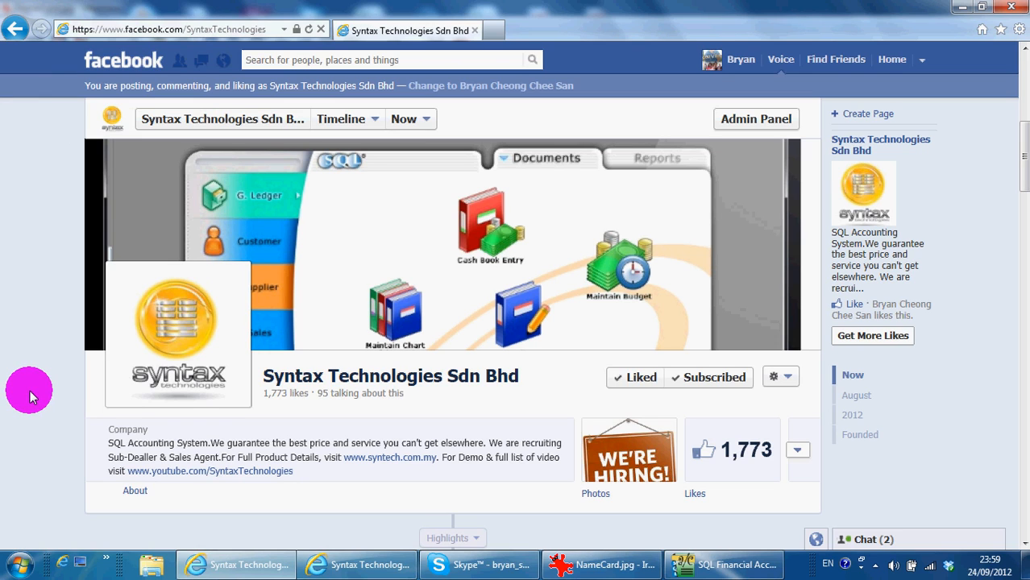
Step: Scroll down the Syntax Technologies timeline to the hiring and visitor posts
scroll("down", 3)
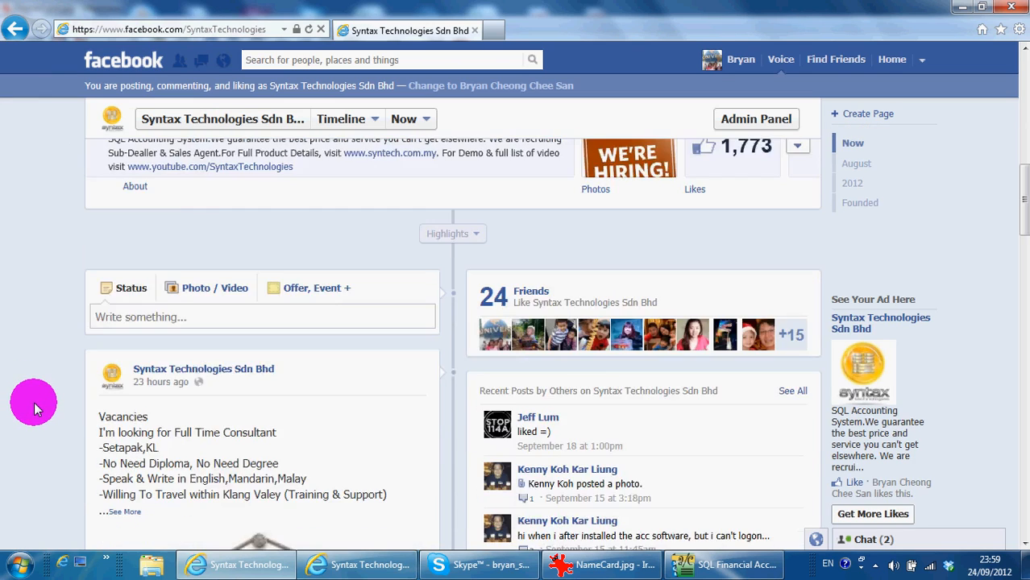
scroll("down", 3)
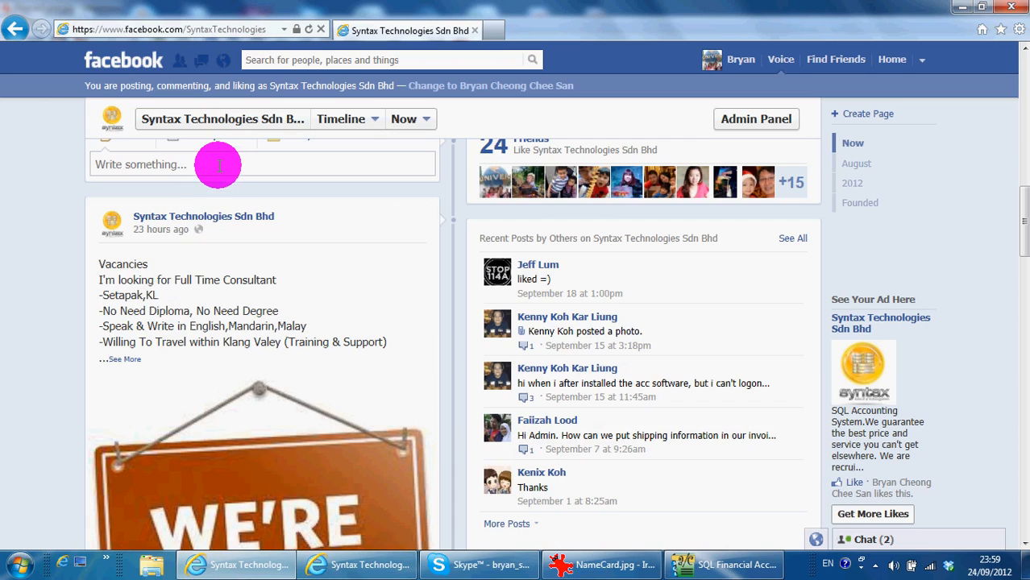
mouse_move(217, 165)
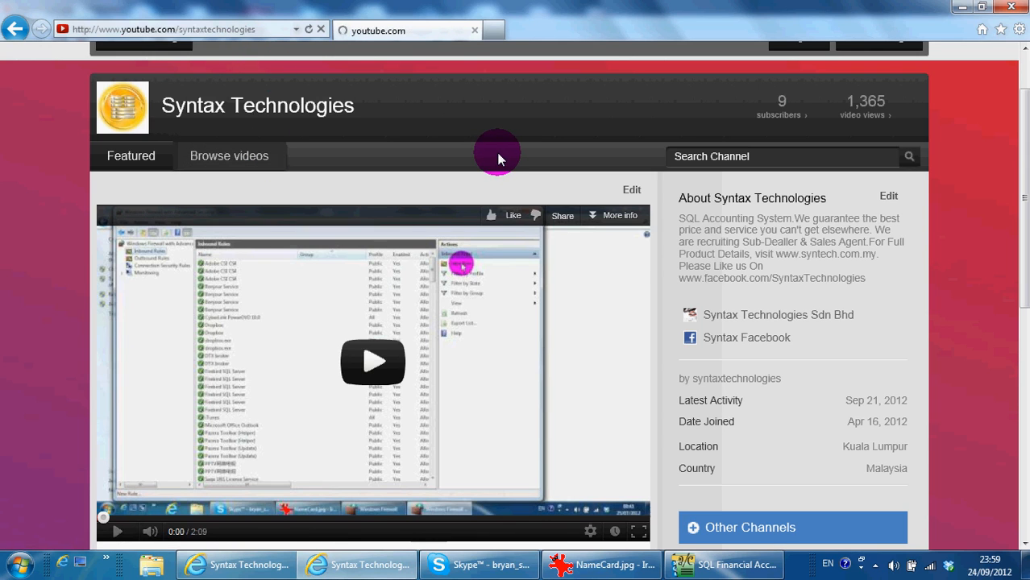
Step: Browse the channel's uploaded SQL Accounting lesson videos through to page 2
left_click(229, 155)
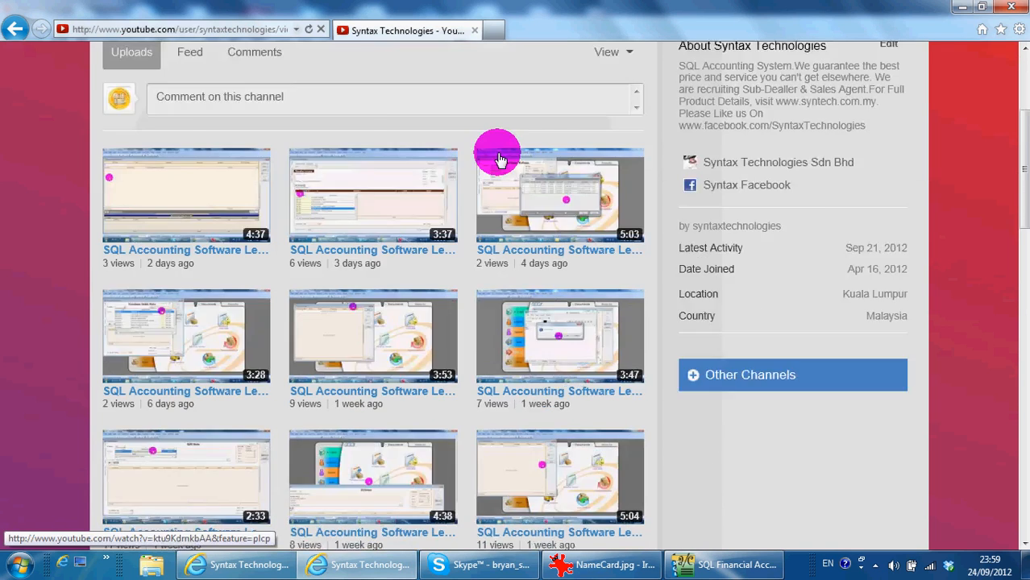
scroll("down", 3)
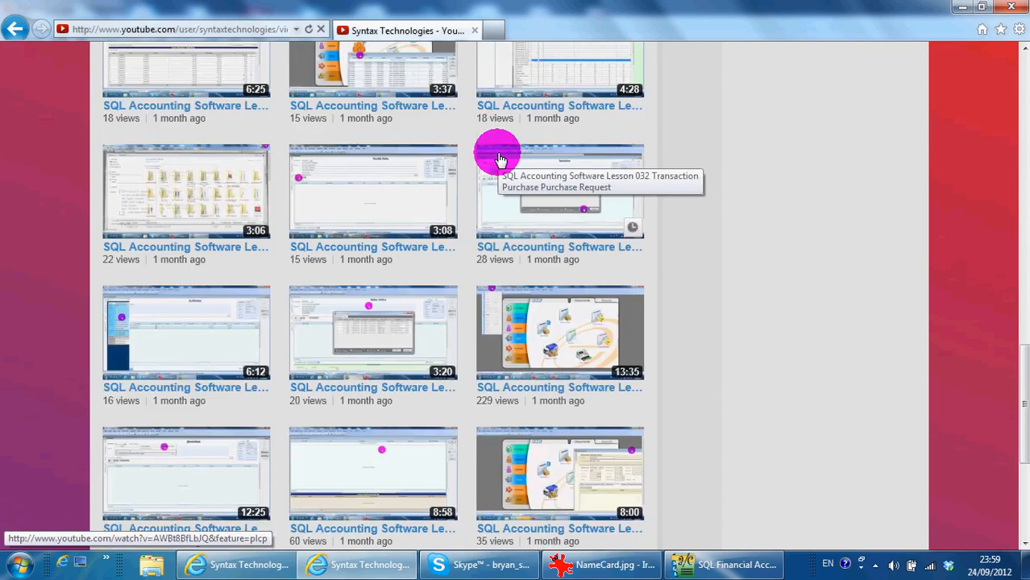
scroll("down", 3)
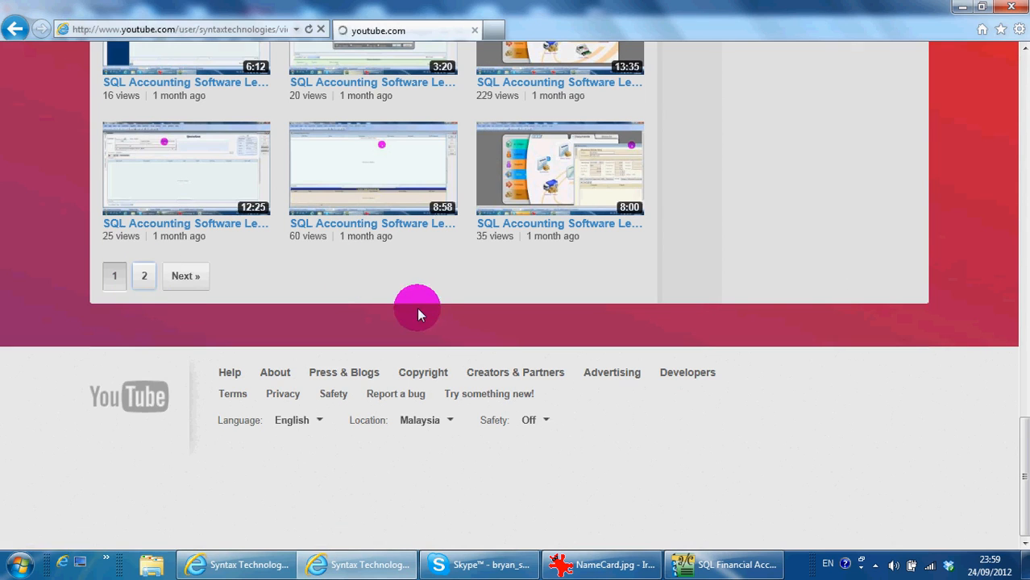
left_click(185, 276)
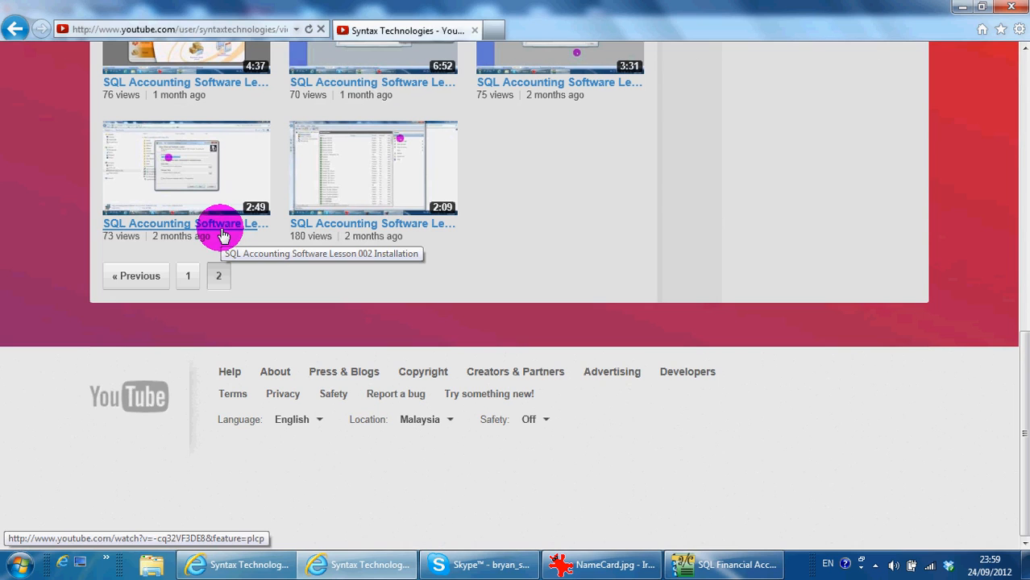
mouse_move(443, 293)
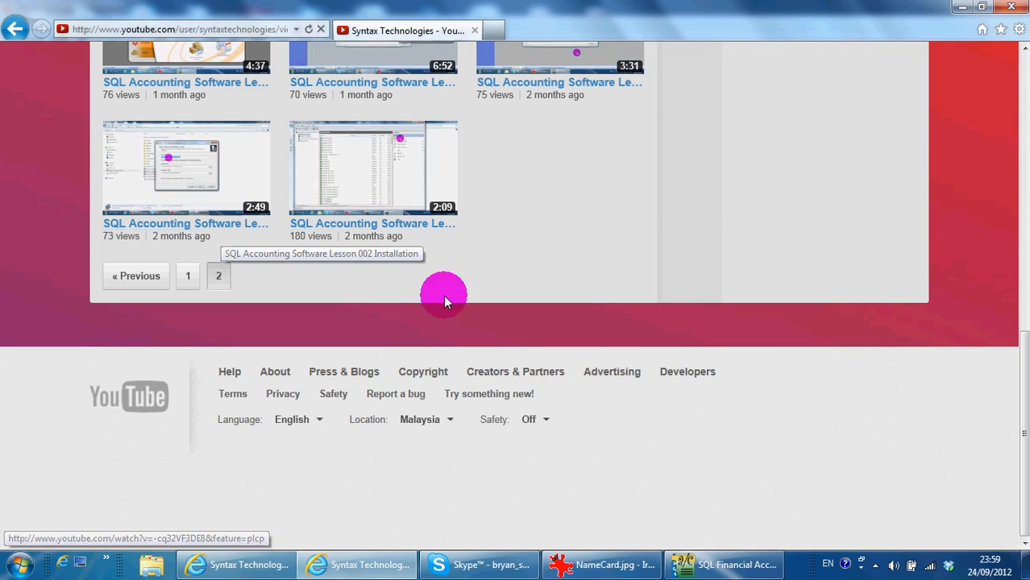
left_click(722, 564)
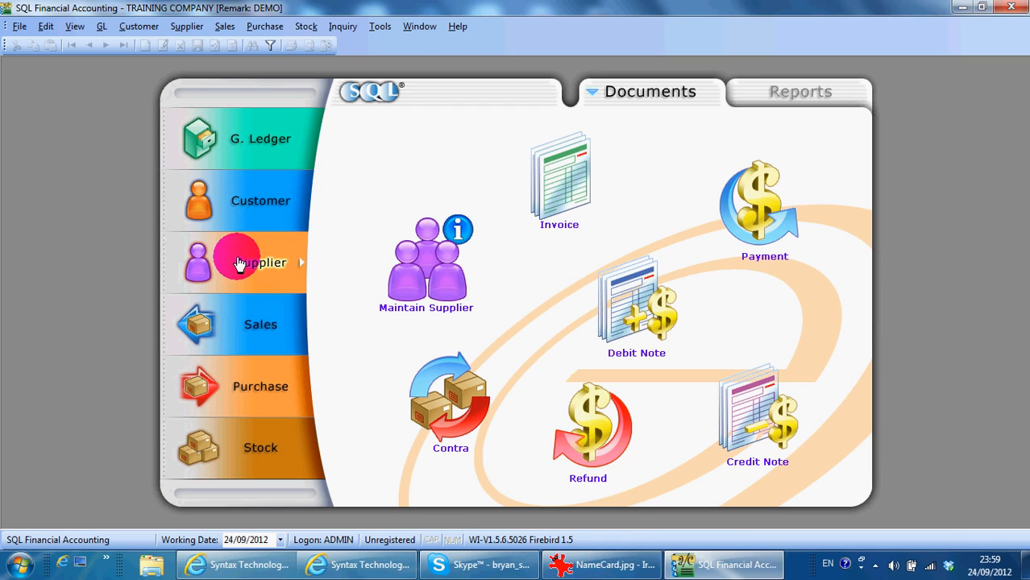
mouse_move(621, 294)
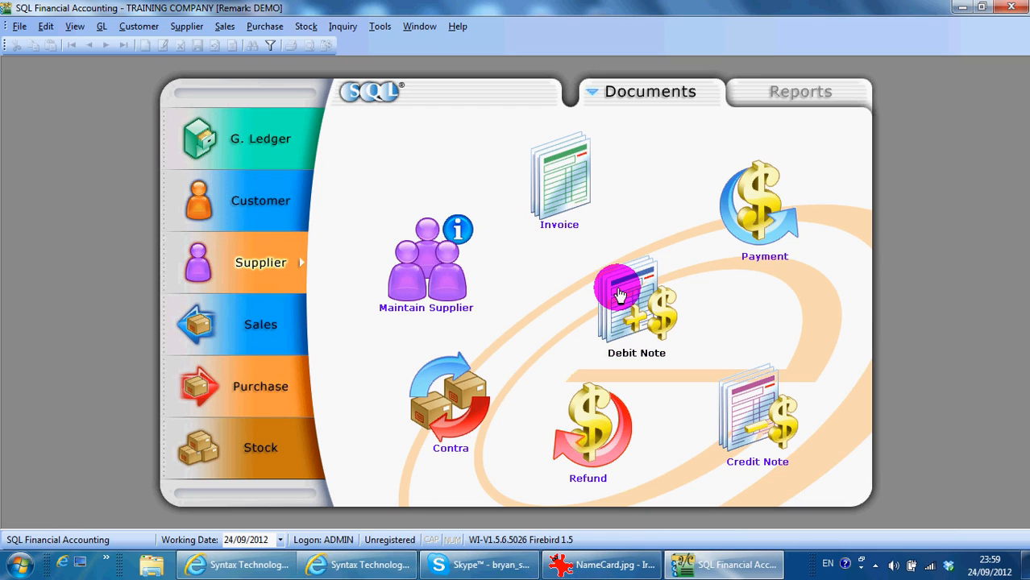
Step: Show the Supplier Debit Note list containing SD-00001 to Maxis Communication for 240.00
left_click(635, 290)
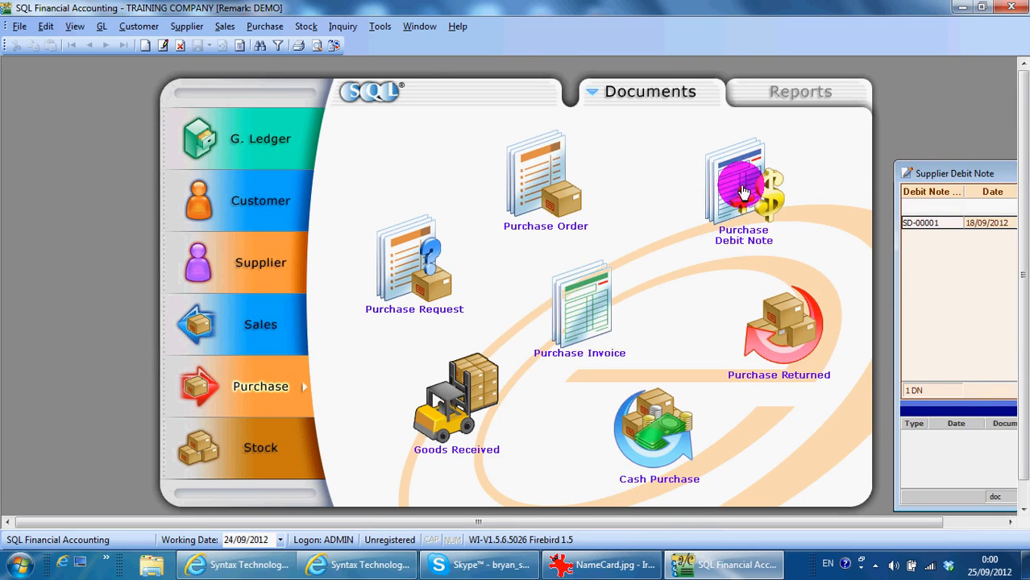
left_click(743, 191)
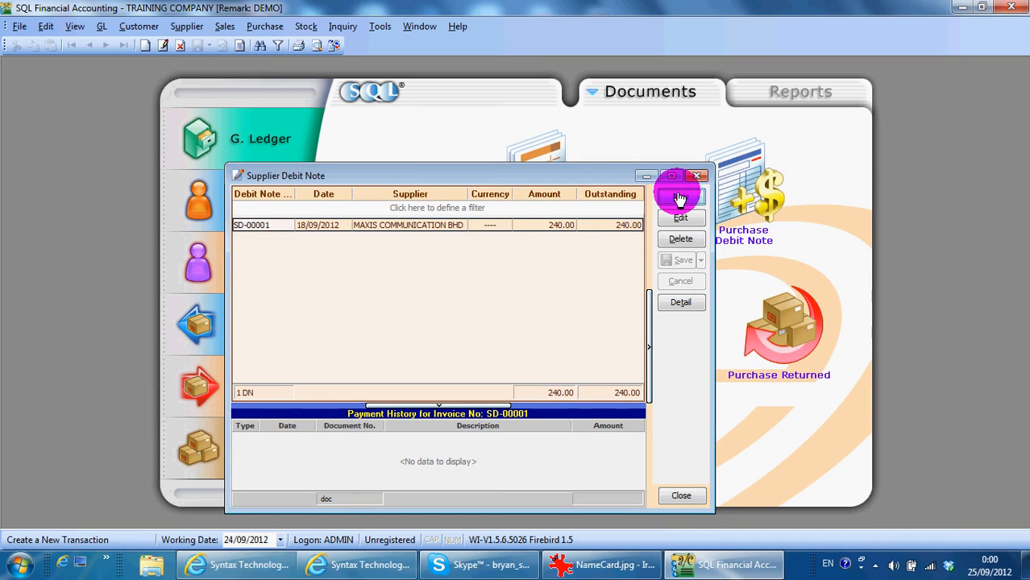
mouse_move(680, 196)
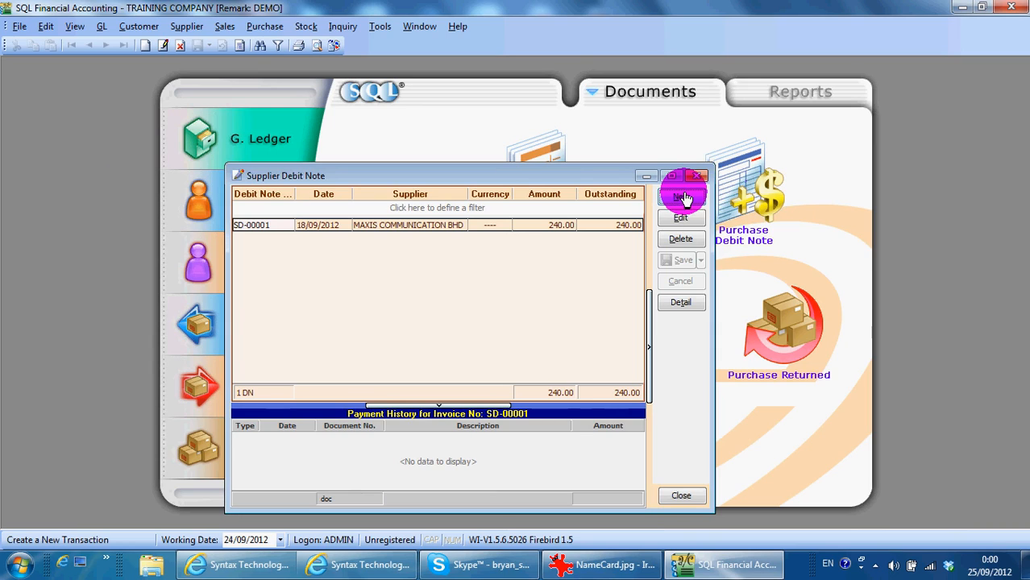
Step: Start a new debit note and select supplier 400-M0002 MAXIS COMMUNICATION BHD via a 'ma' search
left_click(681, 197)
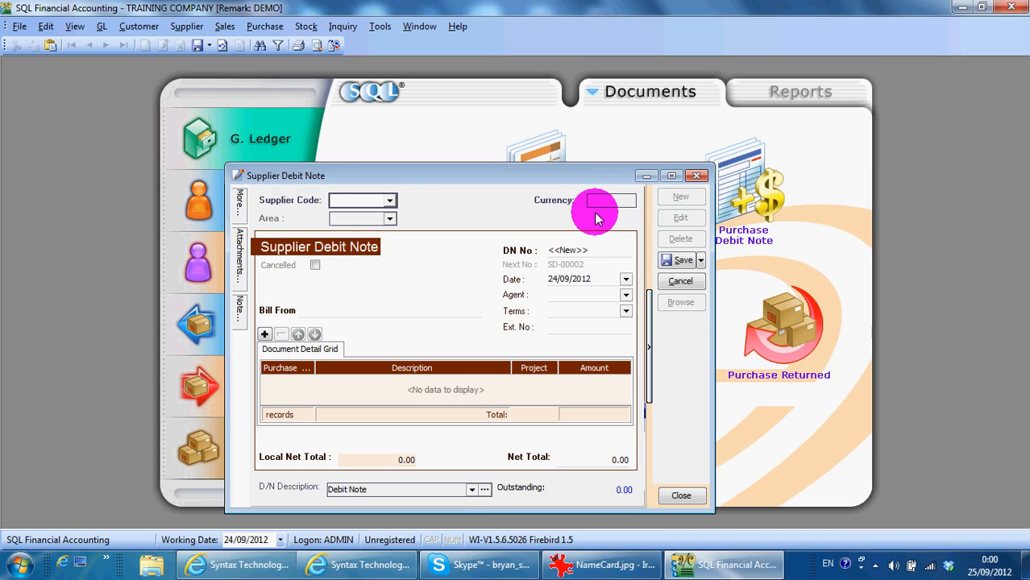
type("ma")
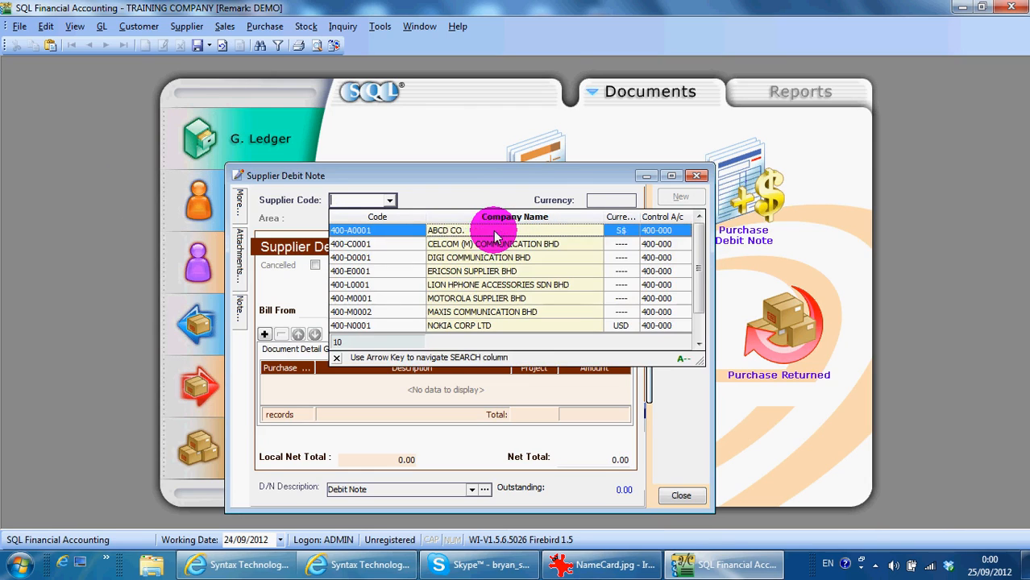
type("ma")
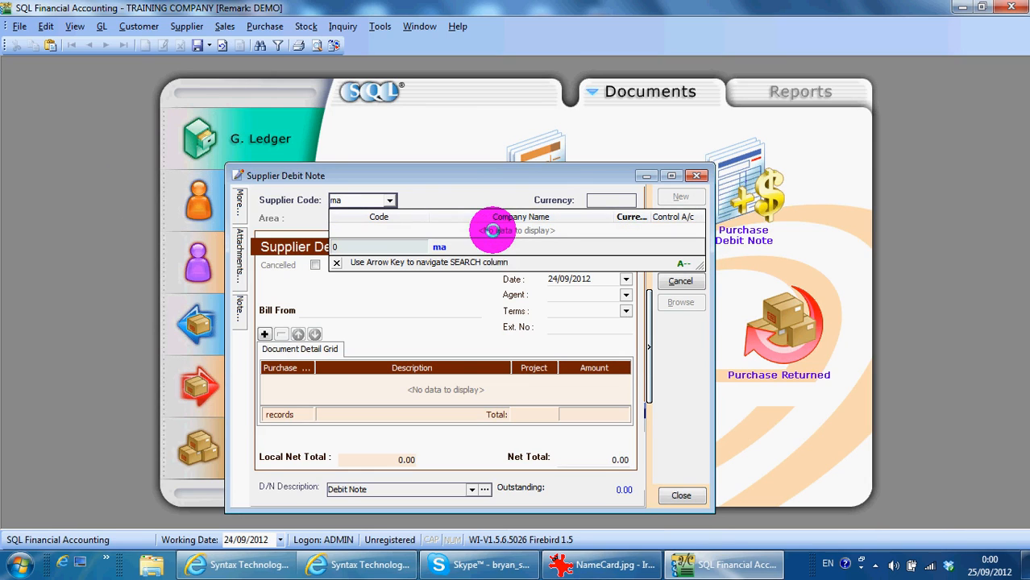
mouse_move(636, 226)
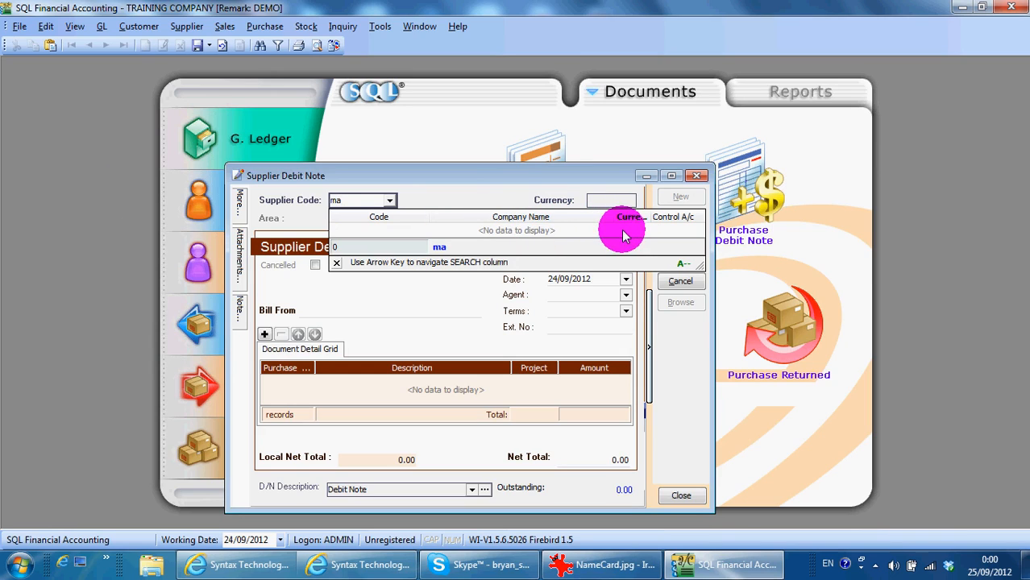
key("Backspace")
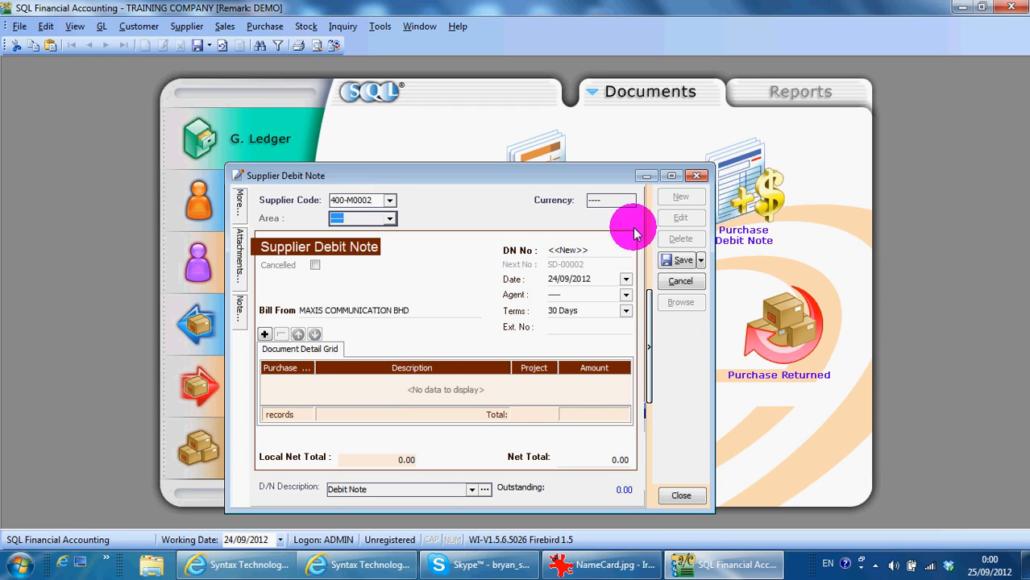
Step: Add a PURCHASE-HANDPHONES line (account 610-0000) of 200 and save the note as SD-00002
left_click(264, 333)
type("610-0000")
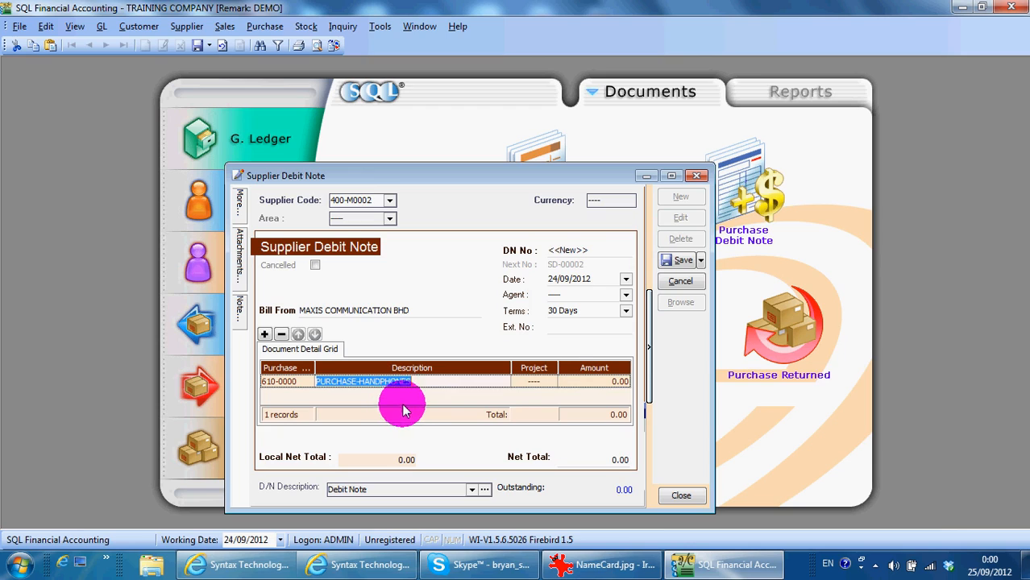
left_click(572, 381)
type("200")
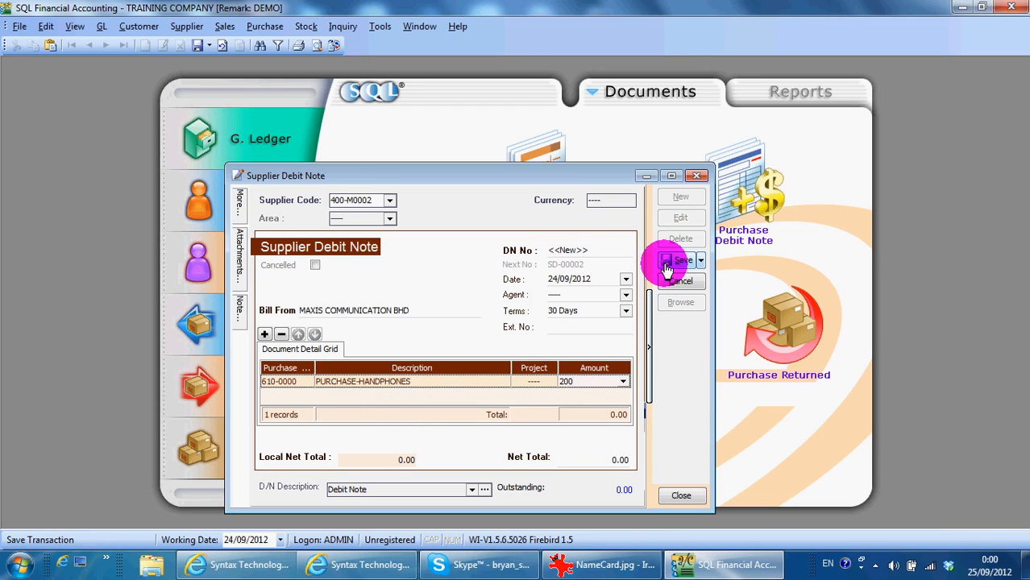
left_click(677, 261)
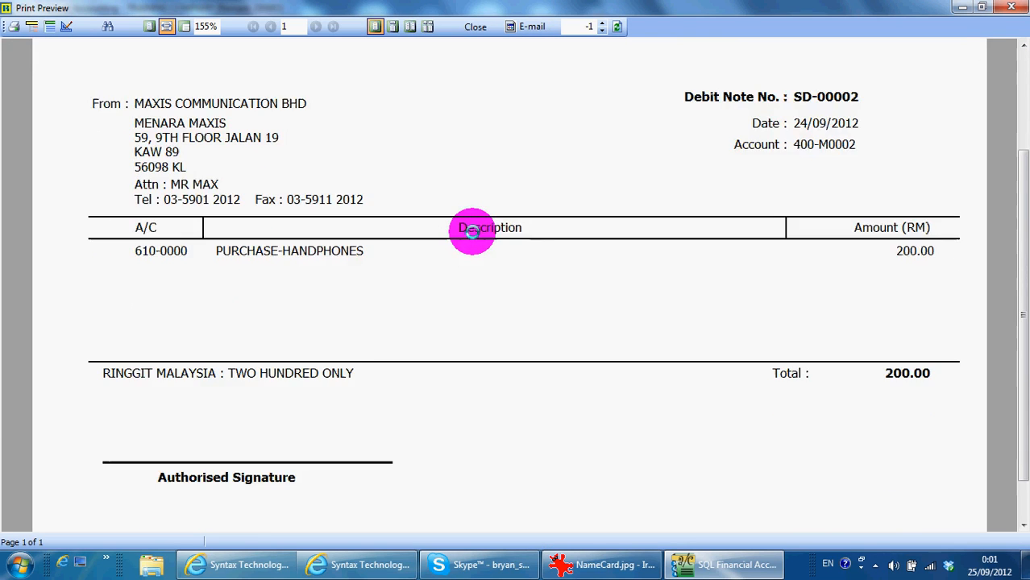
Step: Review the print preview of SD-00002 showing Maxis Communication's address and details
scroll("down", 3)
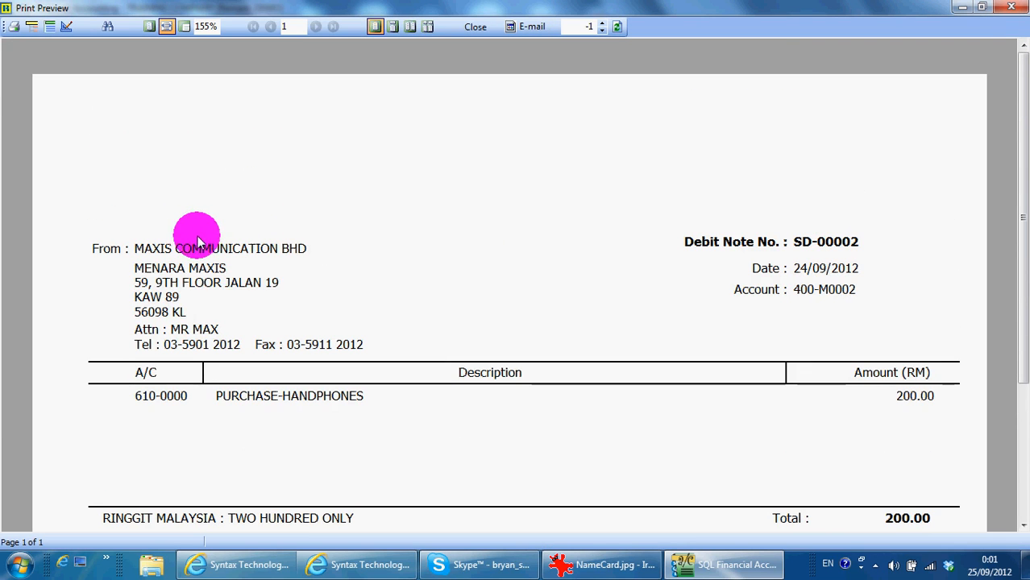
mouse_move(13, 34)
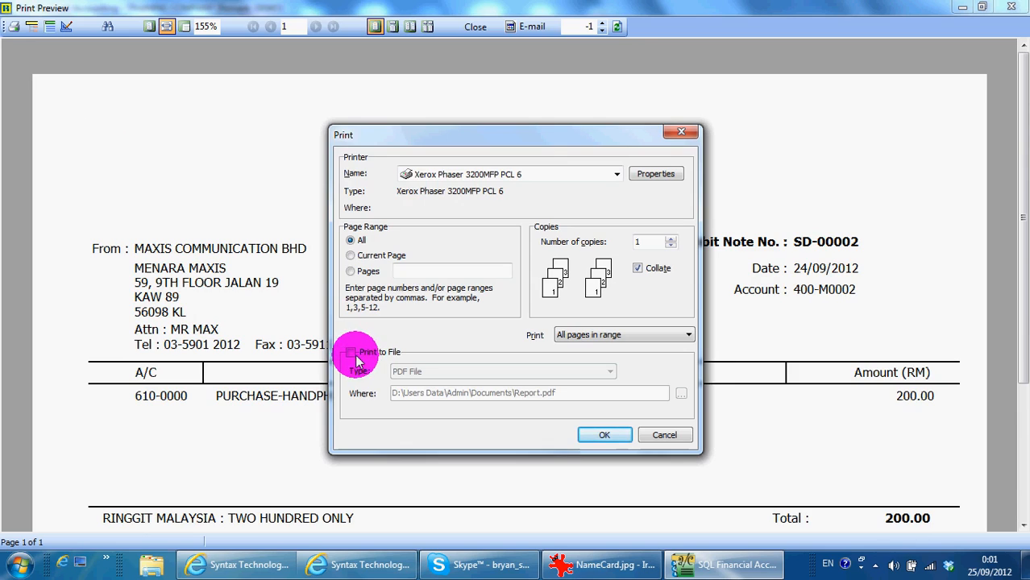
Step: Print debit note SD-00002 to a PDF file, Report.pdf
left_click(609, 371)
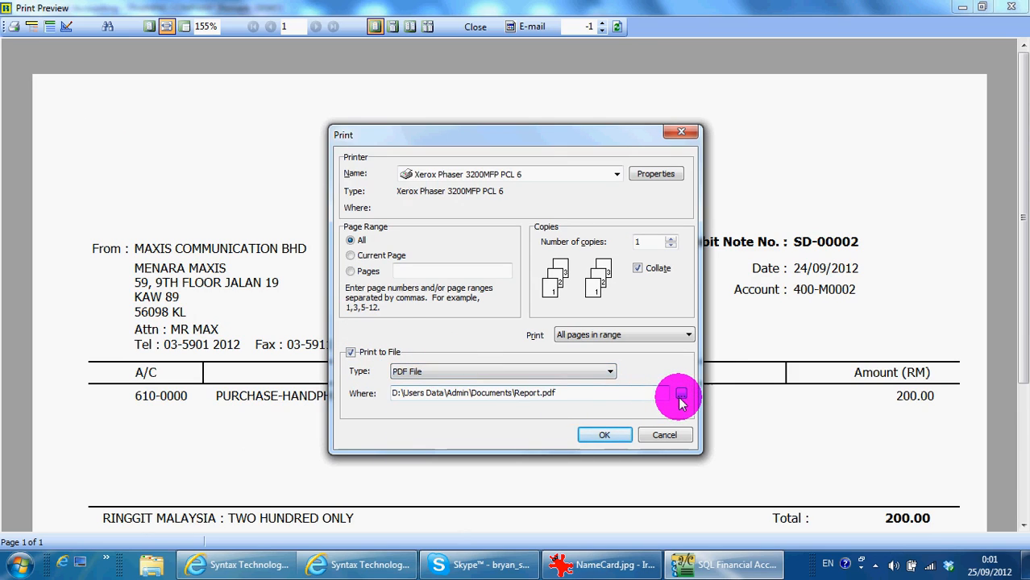
left_click(679, 393)
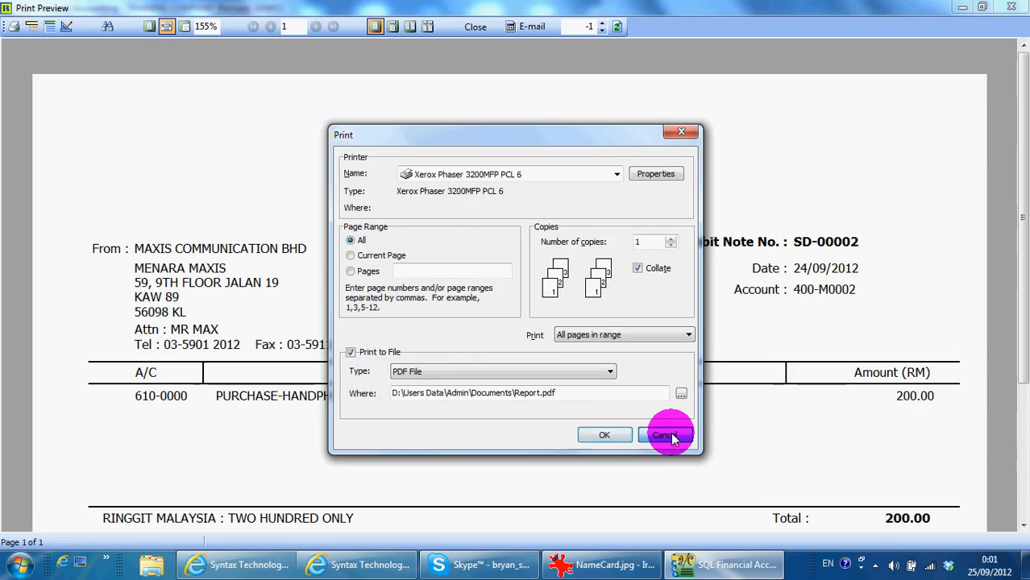
left_click(663, 435)
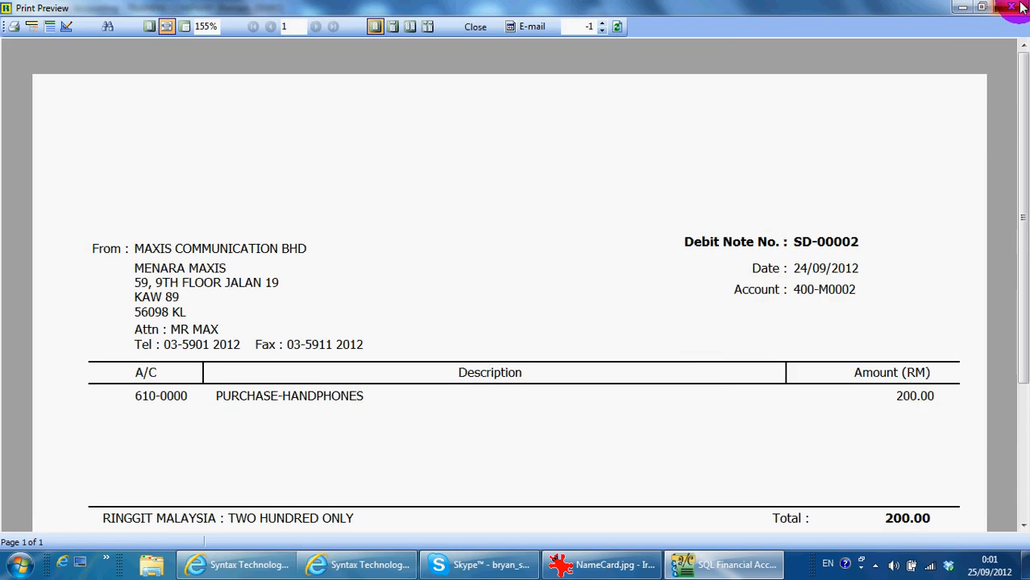
Step: Close the print preview and the existing debit note listing
left_click(474, 26)
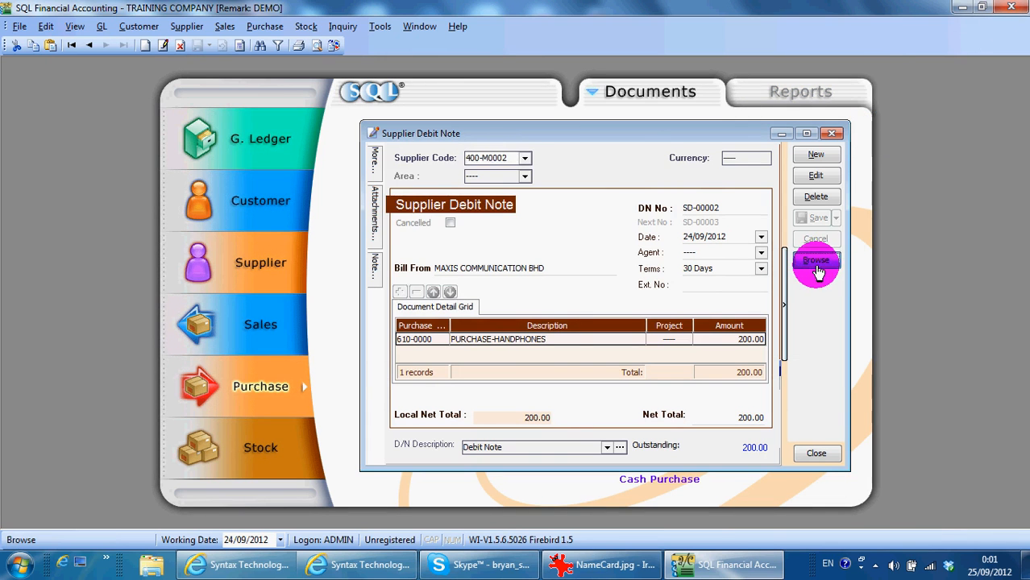
left_click(816, 259)
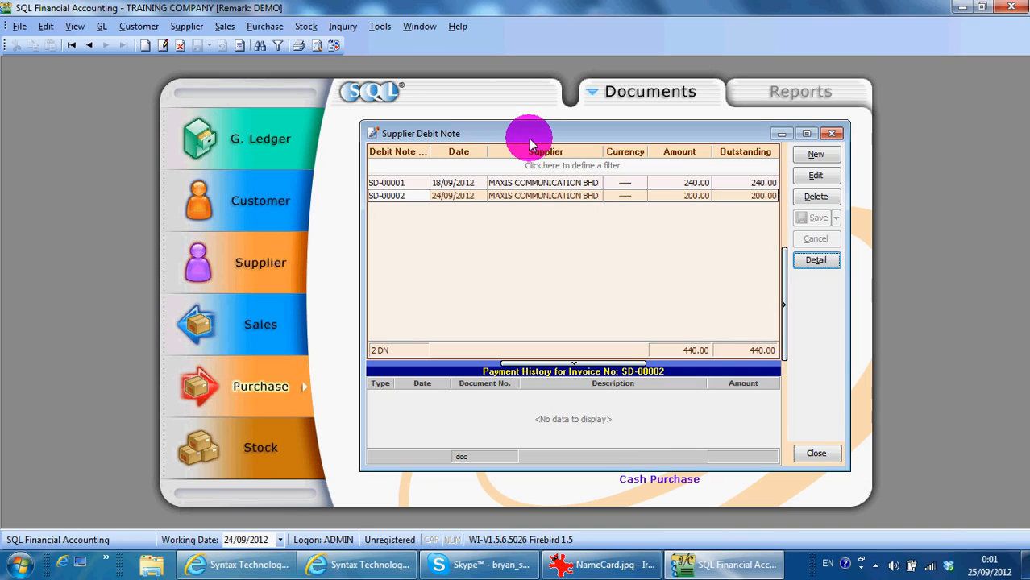
mouse_move(890, 155)
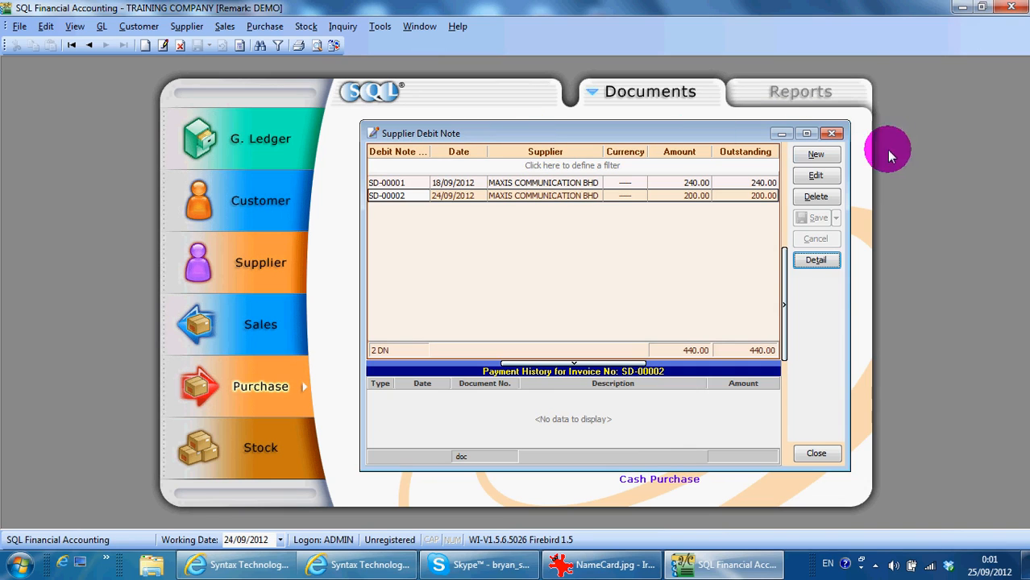
left_click(816, 453)
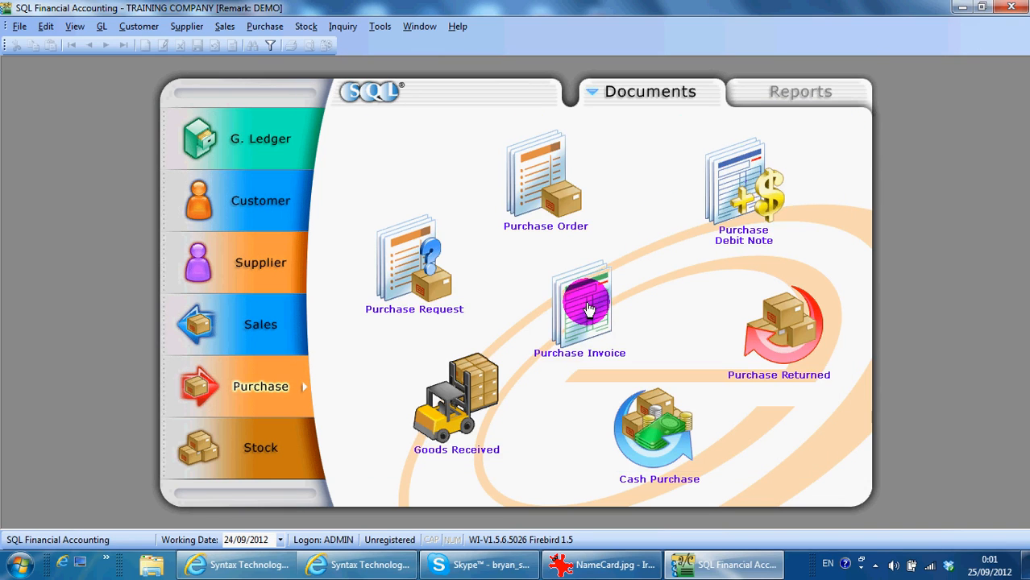
Step: Reopen the supplier debit note listing maximized, showing SD-00001 and SD-00002 totalling 440.00
left_click(261, 261)
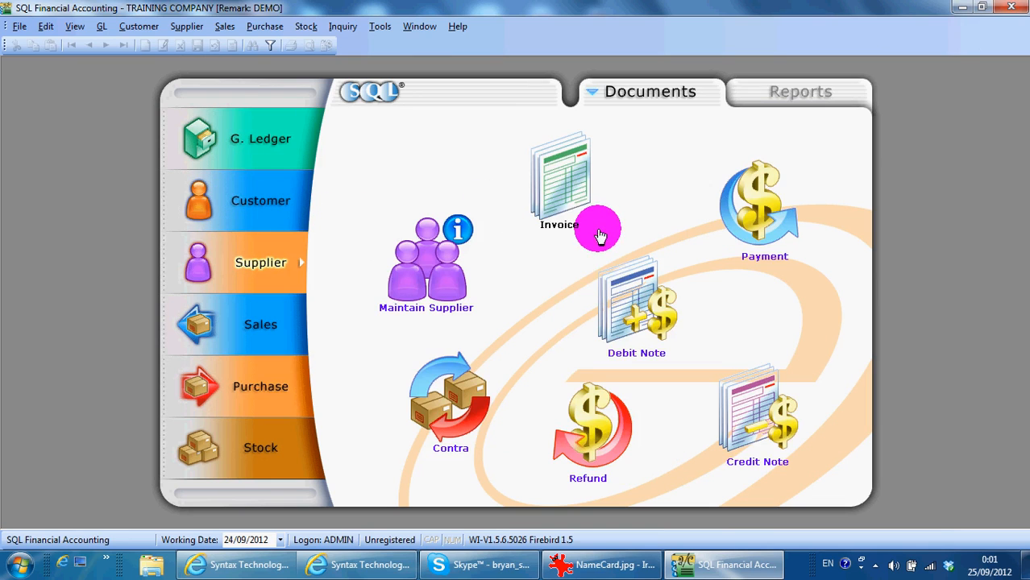
left_click(635, 305)
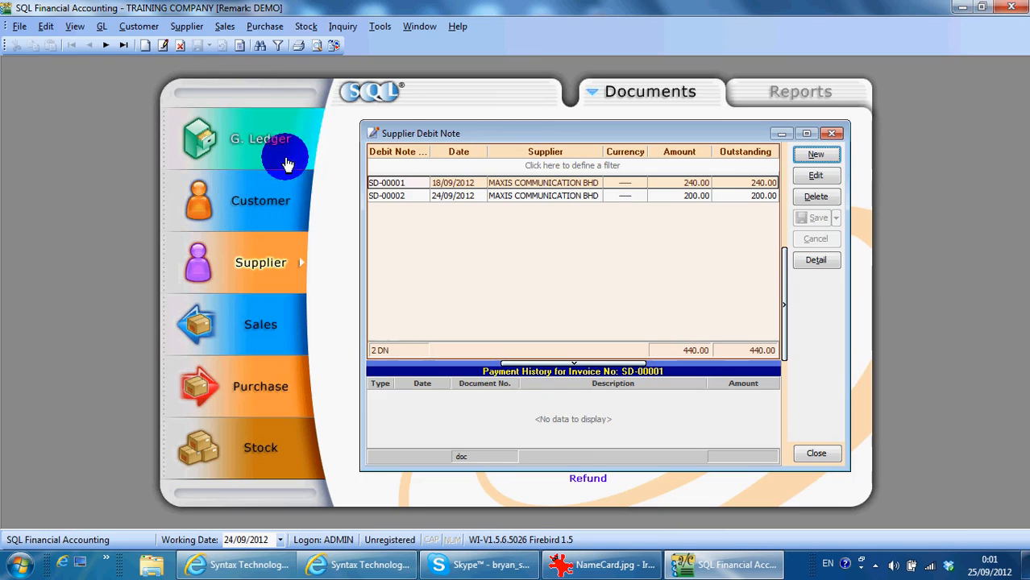
left_click(806, 132)
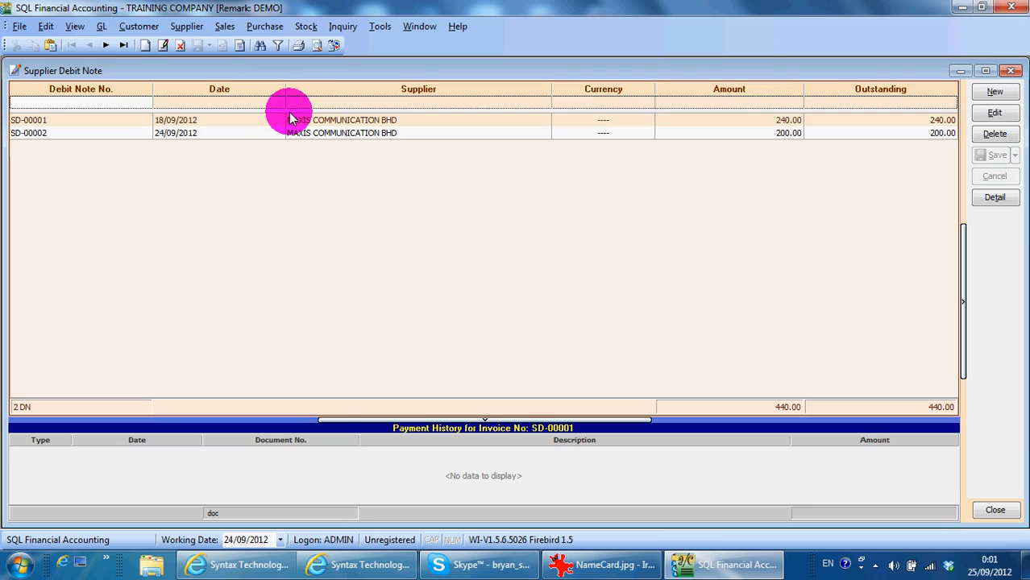
type("2")
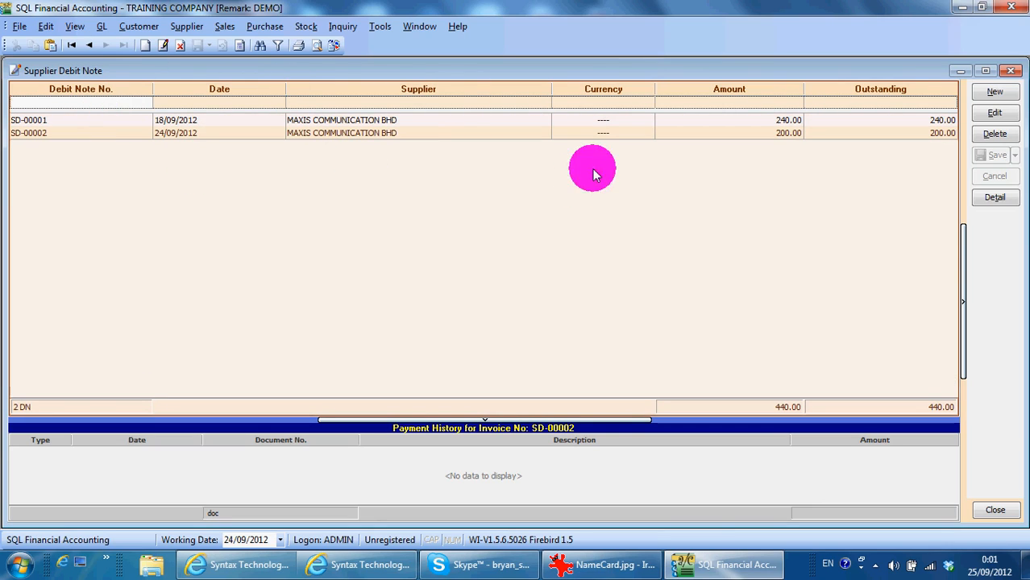
mouse_move(560, 100)
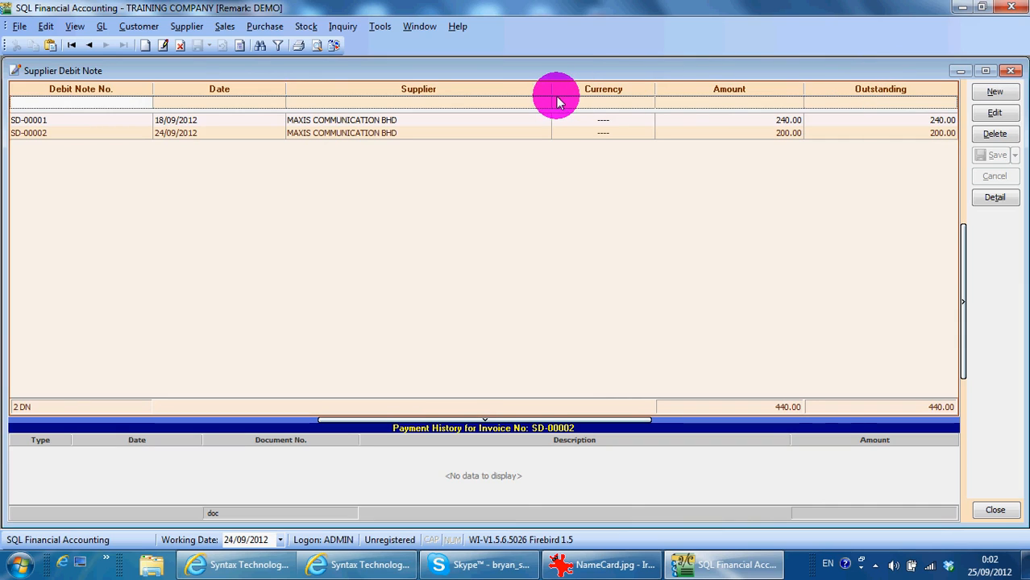
mouse_move(464, 91)
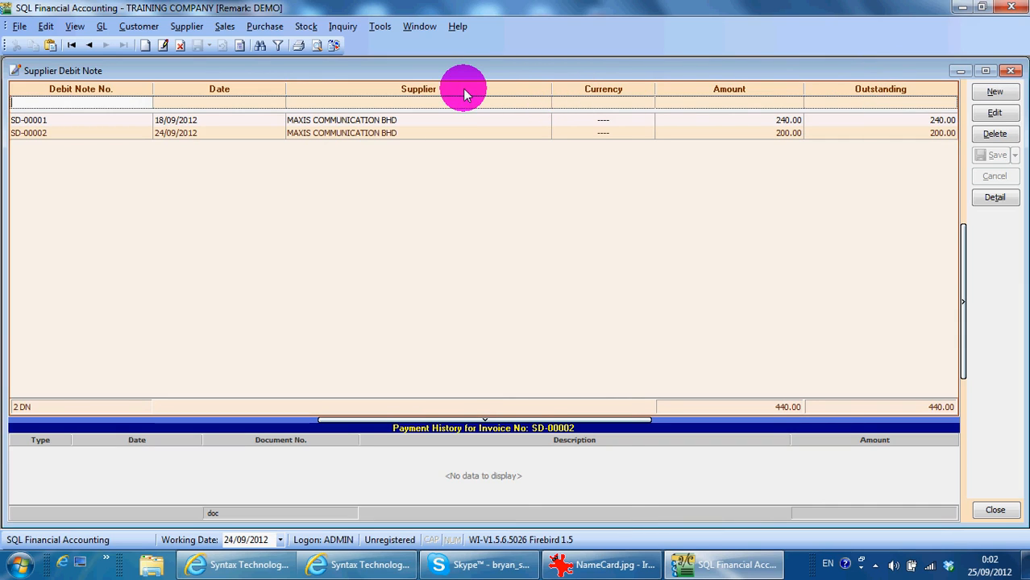
Step: Add a Project column to the listing between Supplier and Currency via the Field Chooser
right_click(464, 88)
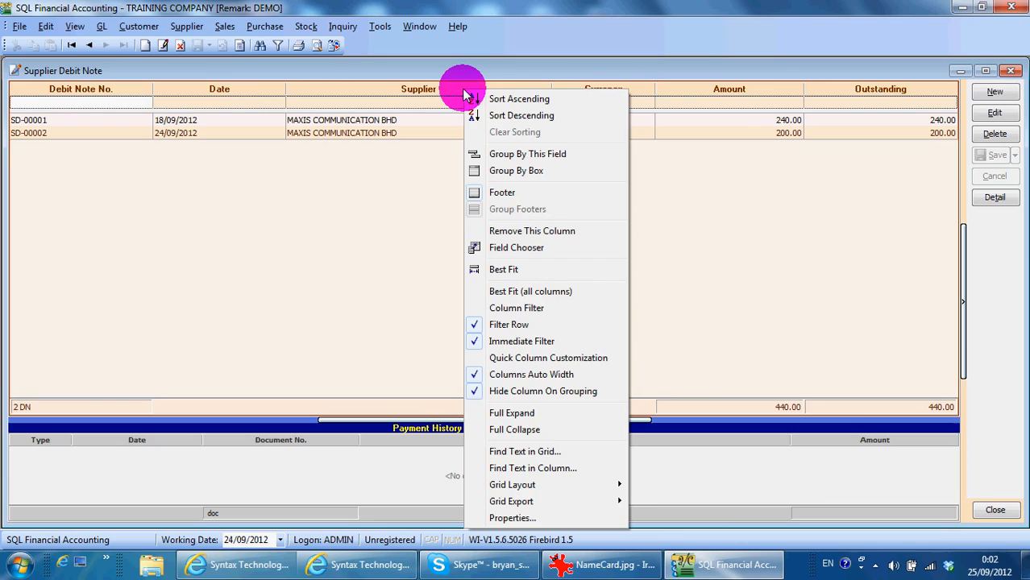
mouse_move(516, 248)
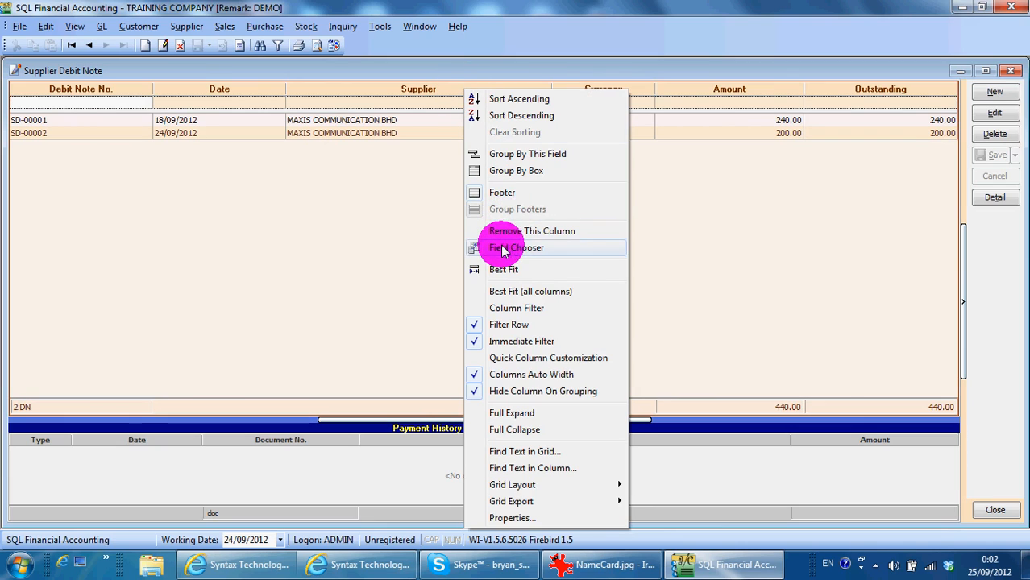
left_click(515, 248)
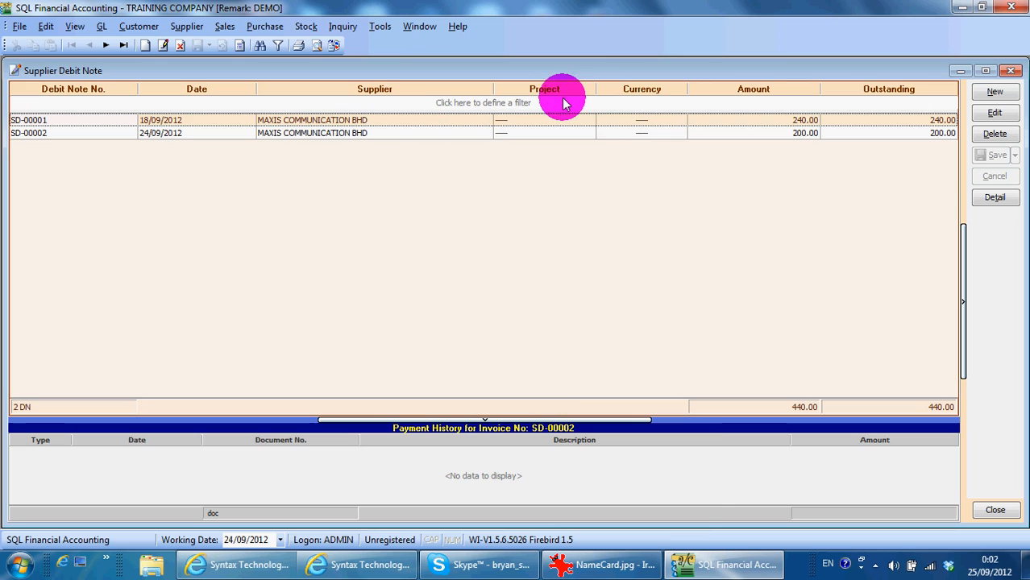
Step: Save the grid arrangement with the Project column as a layout named 'default'
right_click(561, 97)
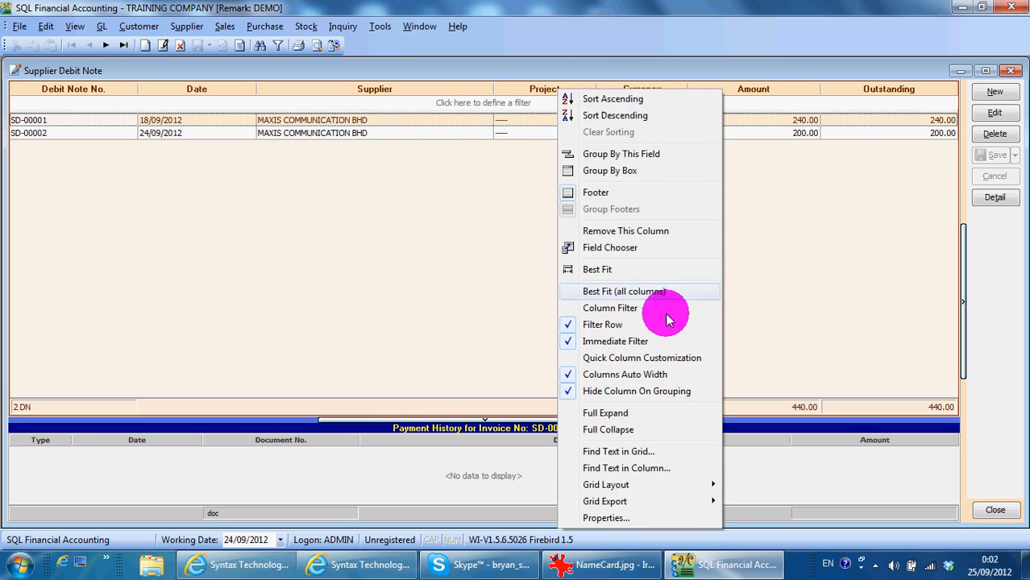
mouse_move(606, 484)
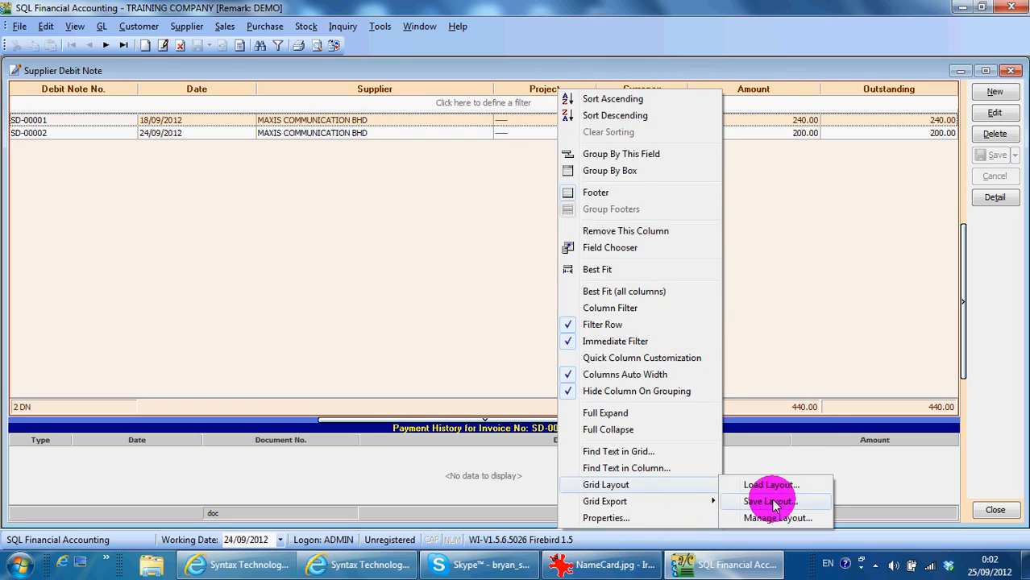
left_click(768, 502)
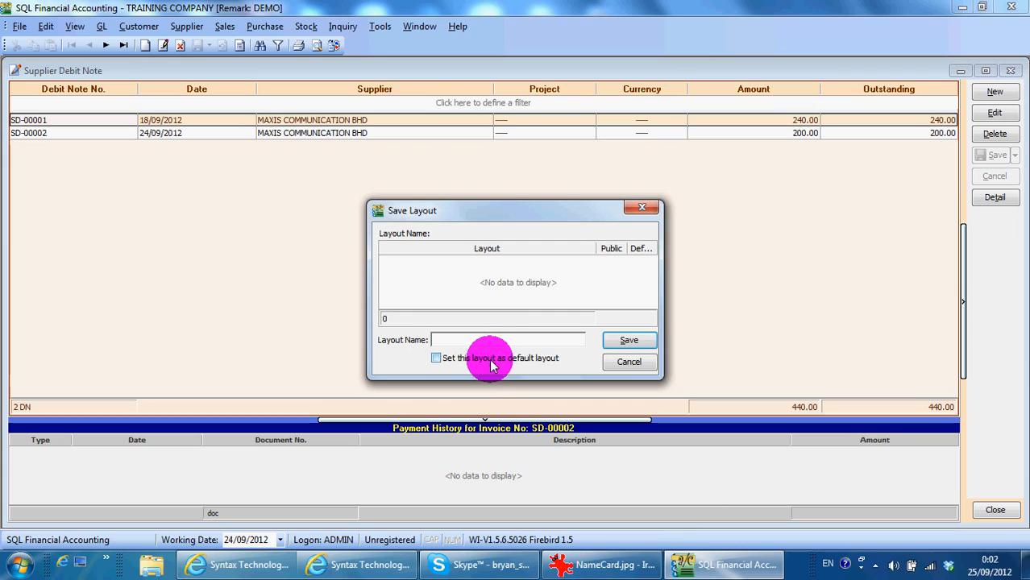
type("default")
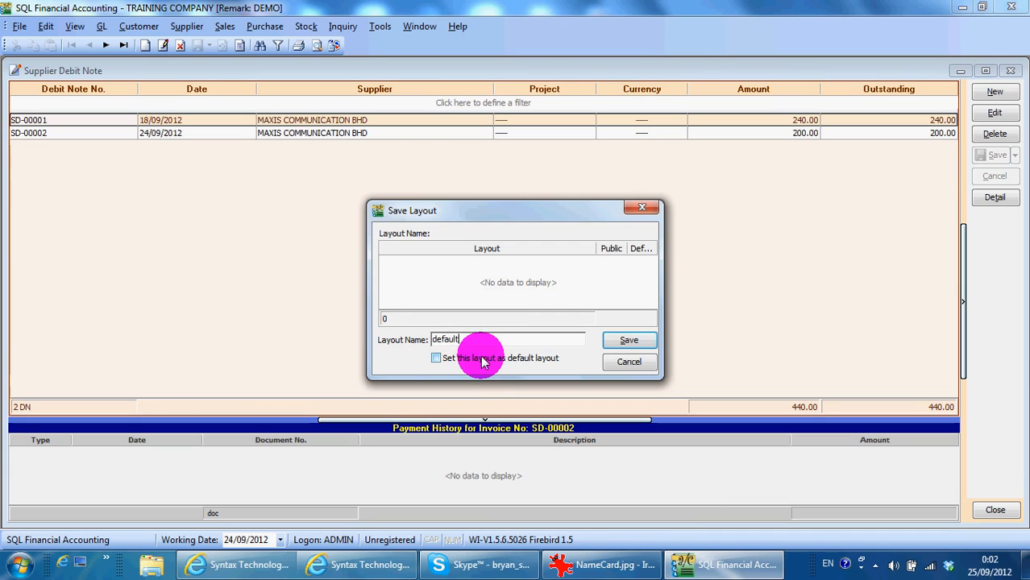
left_click(435, 357)
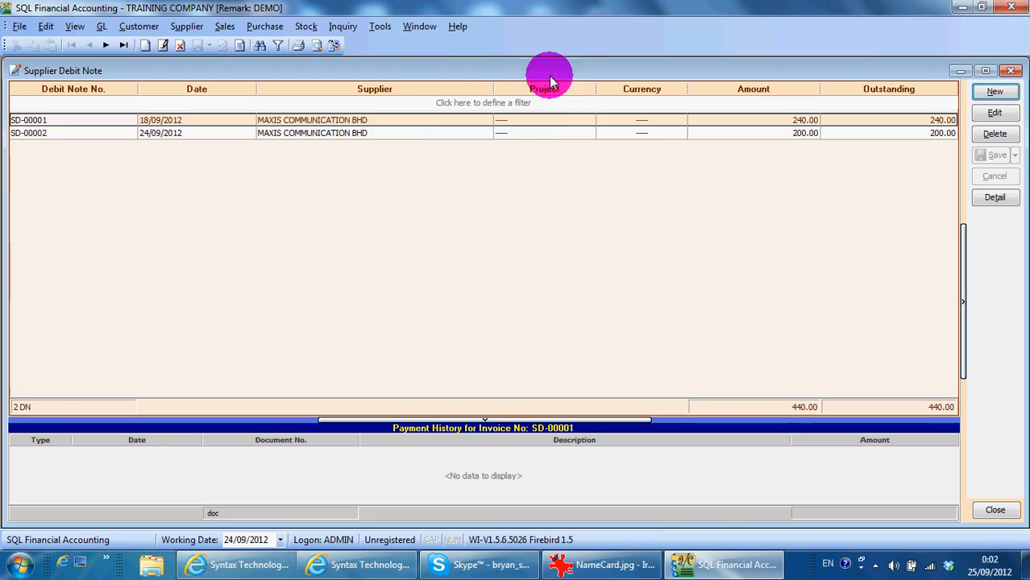
mouse_move(1009, 78)
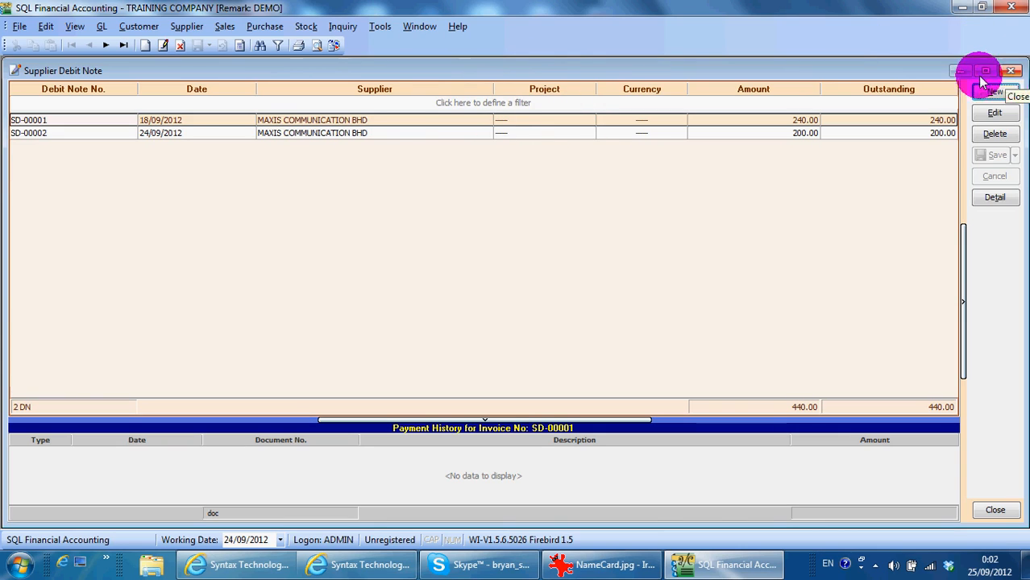
Step: Reveal the Grid Export choices (Excel/HTML/Text/XML), close the listing and switch to the name card in IrfanView
right_click(642, 89)
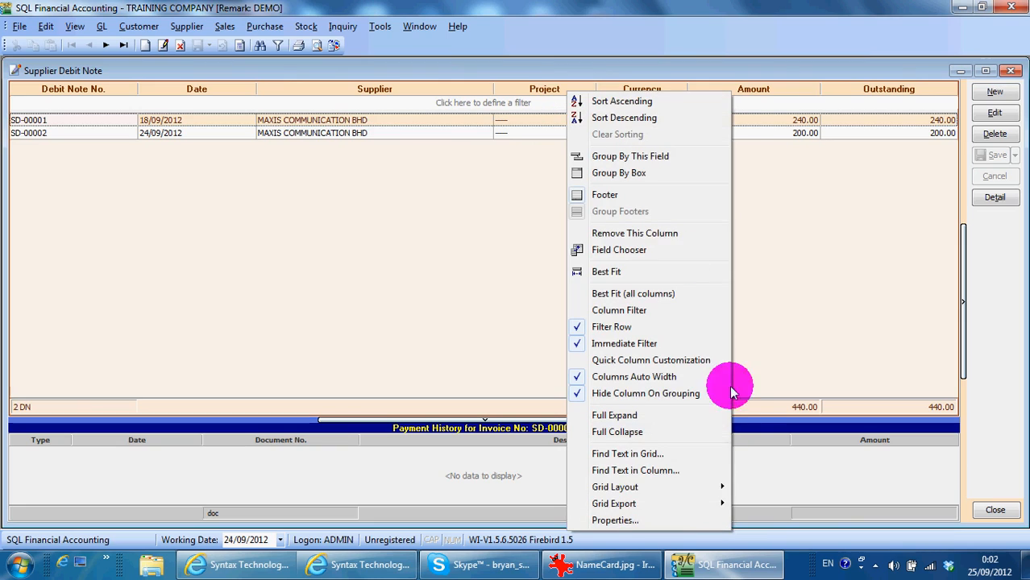
left_click(614, 503)
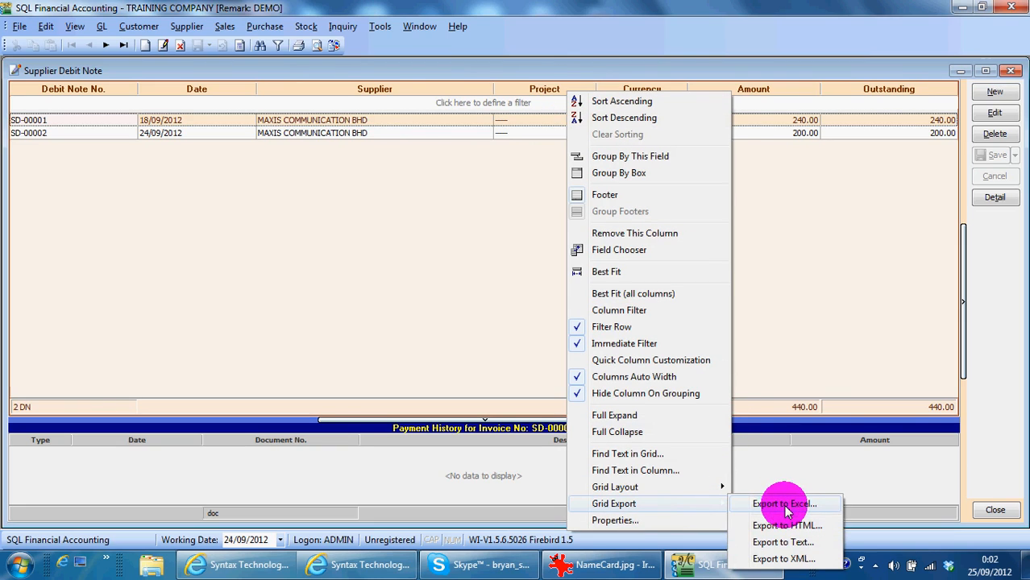
left_click(784, 503)
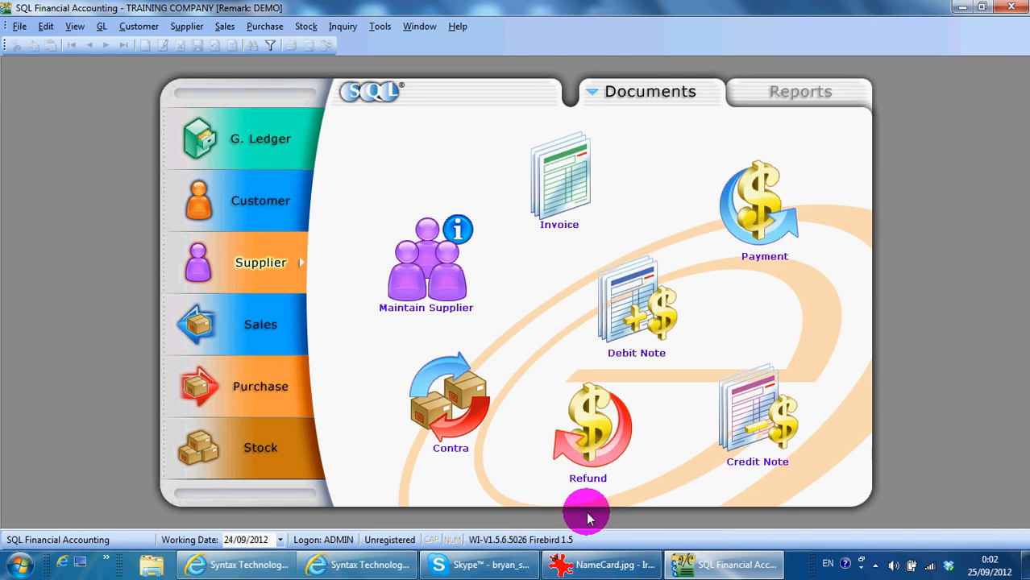
mouse_move(573, 471)
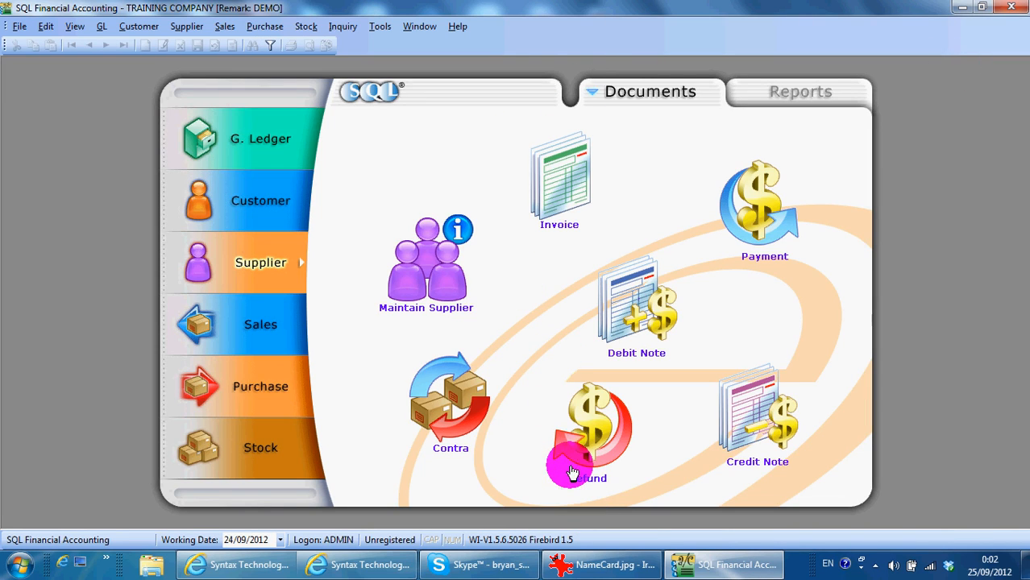
left_click(600, 564)
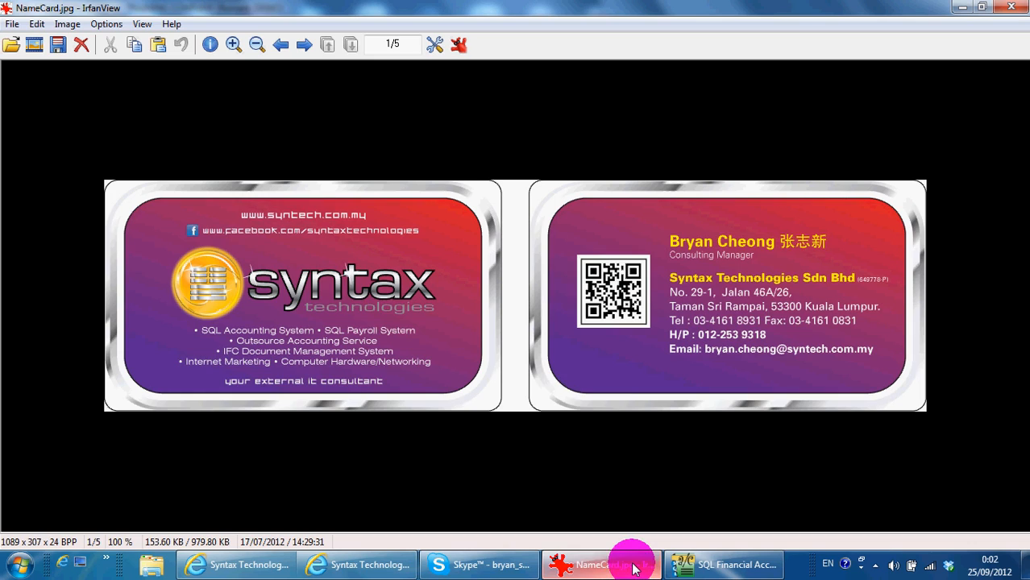